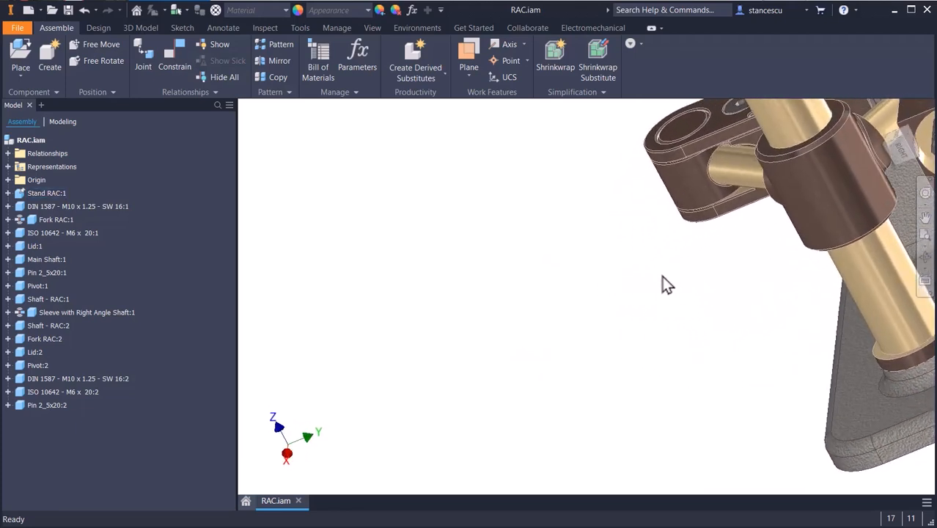
Step: Drag through the SpaceMouse product photos to reach the Trainer's 3D Mouse start page
left_click_drag(667, 285, 449, 264)
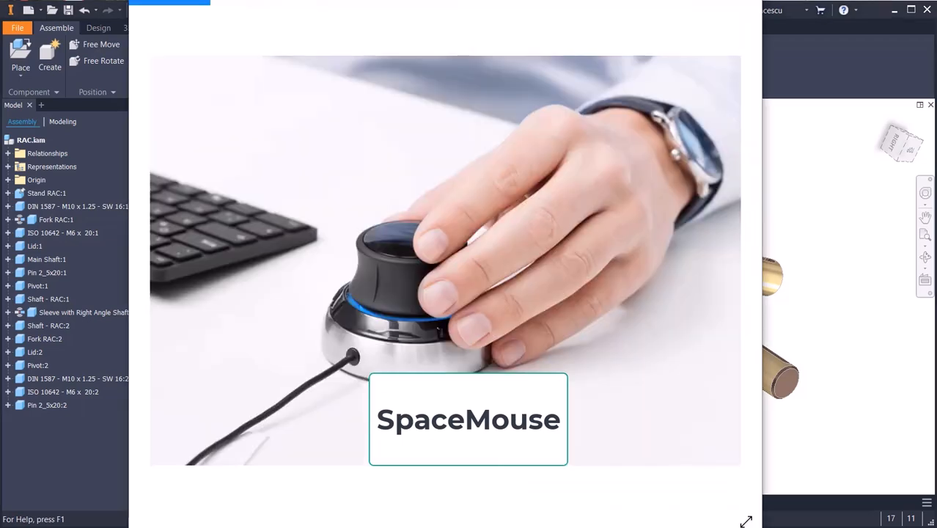
mouse_move(540, 316)
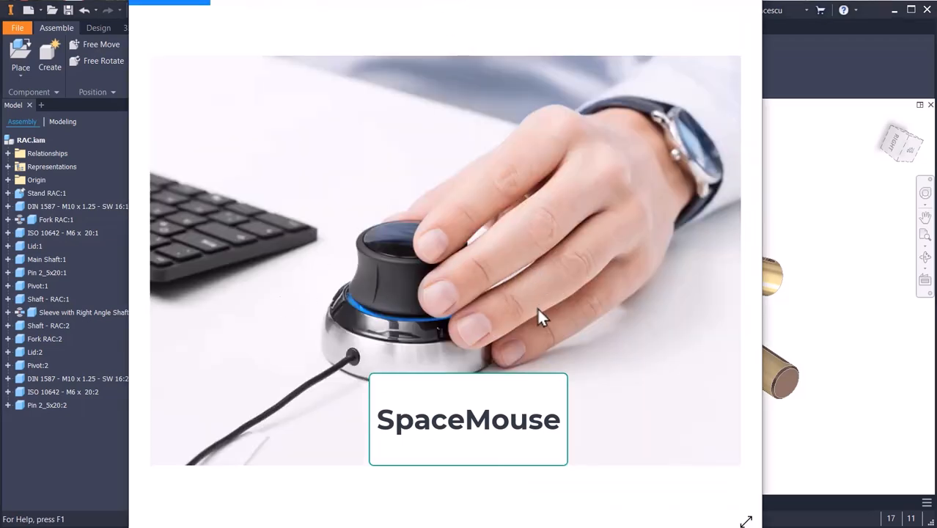
mouse_move(491, 240)
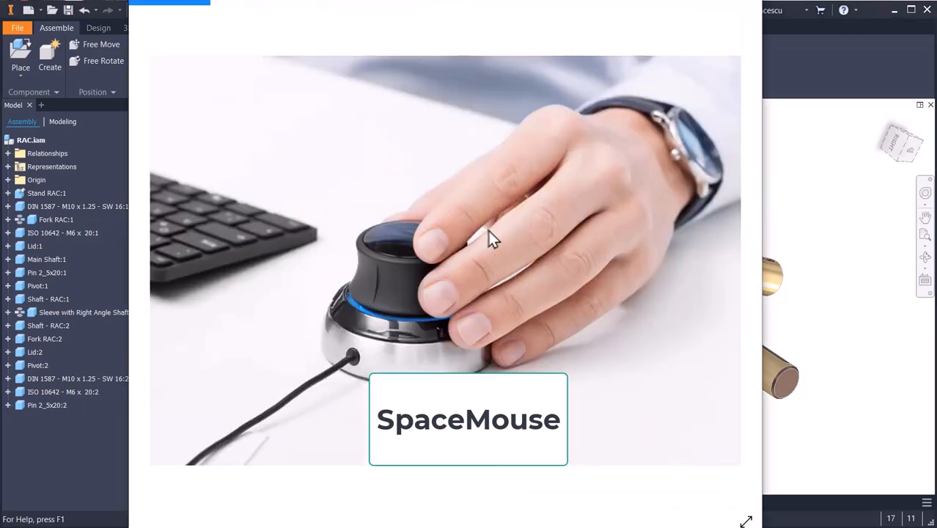
mouse_move(513, 187)
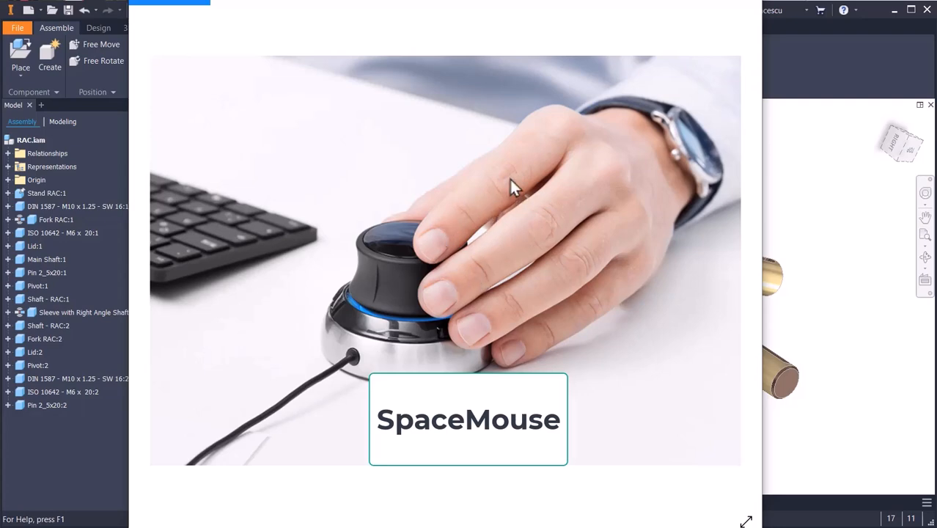
mouse_move(381, 300)
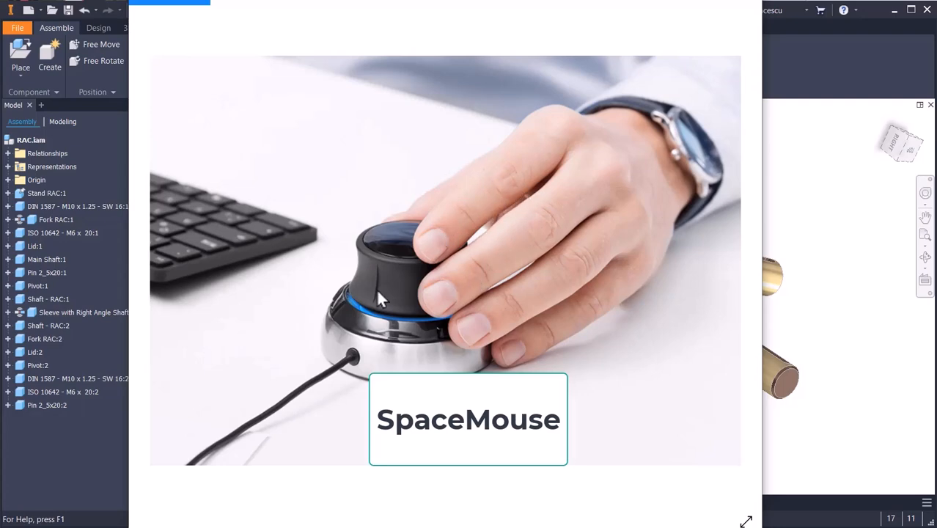
mouse_move(388, 282)
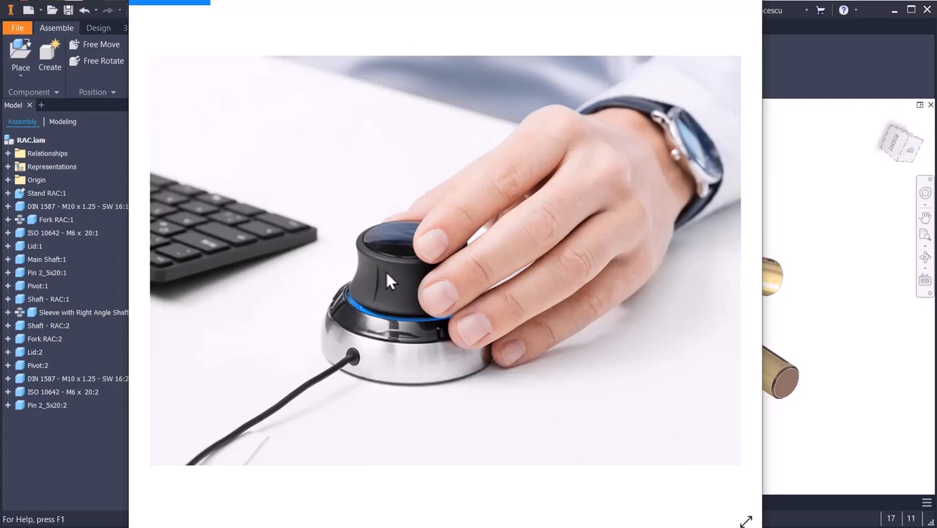
mouse_move(169, 257)
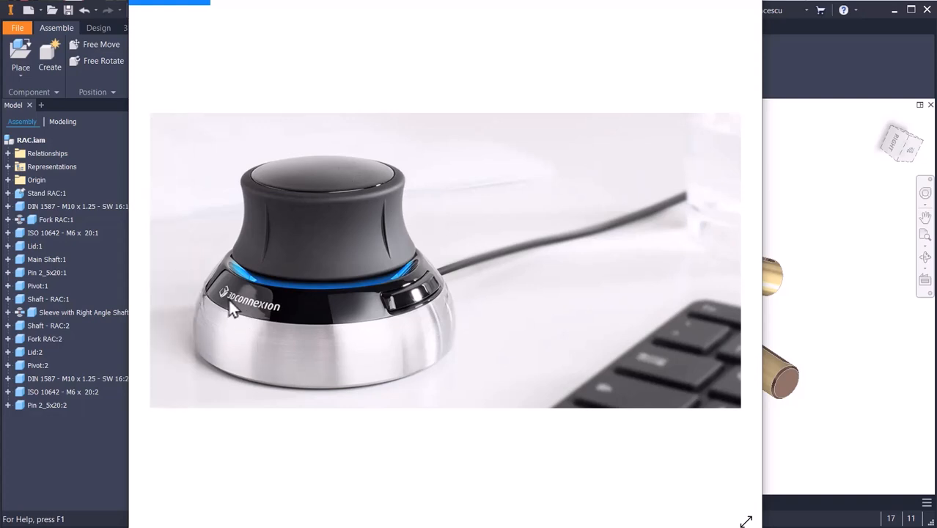
mouse_move(242, 315)
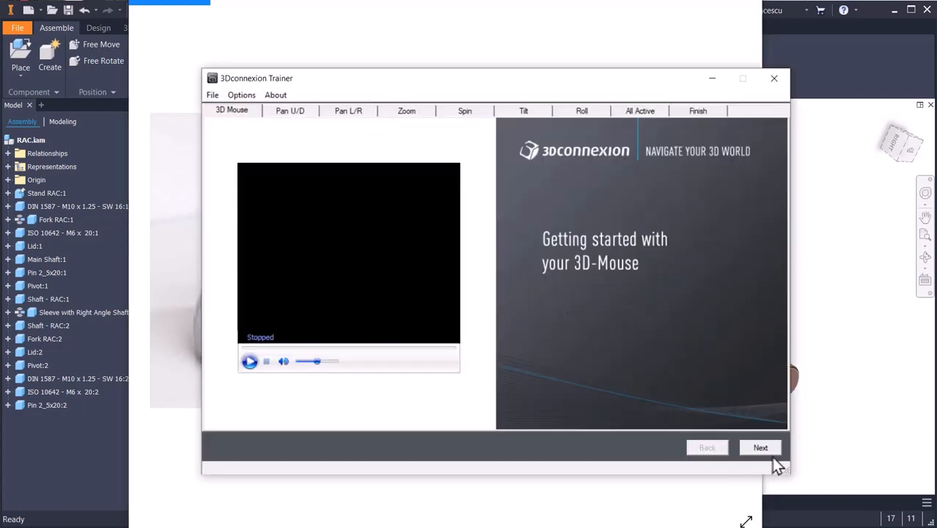
Step: Pan the teapot vertically in the Pan U/D lesson, then continue to Pan L/R
left_click(760, 447)
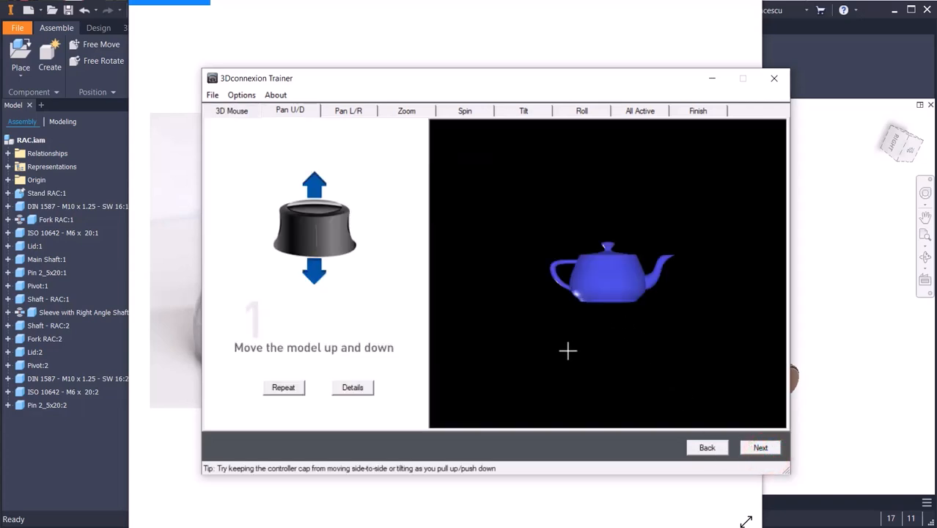
mouse_move(635, 198)
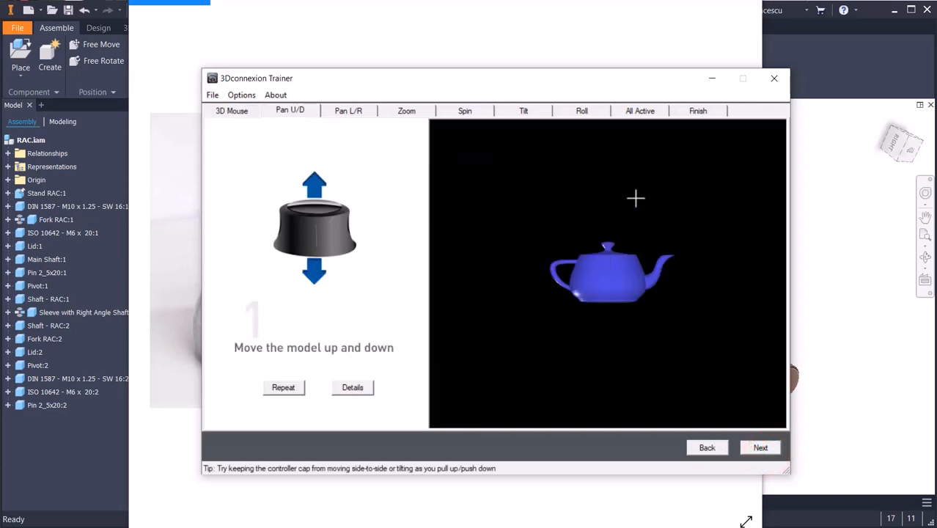
mouse_move(573, 233)
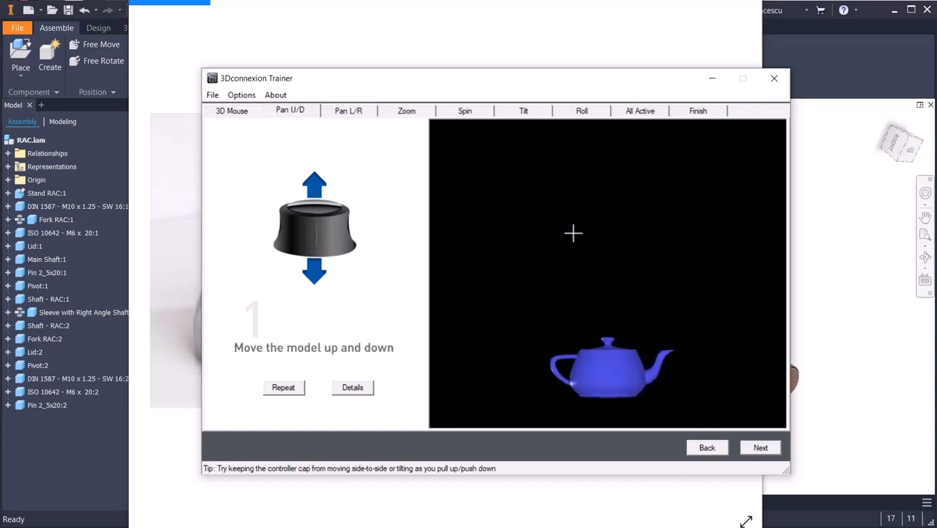
left_click(760, 447)
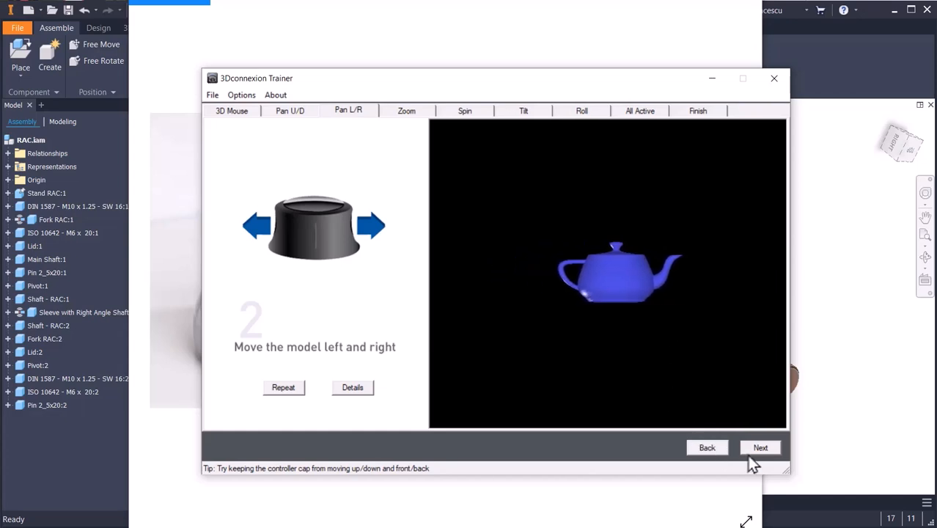
Step: Advance through the Zoom, Spin, Tilt and Roll lessons to All Active
left_click(760, 447)
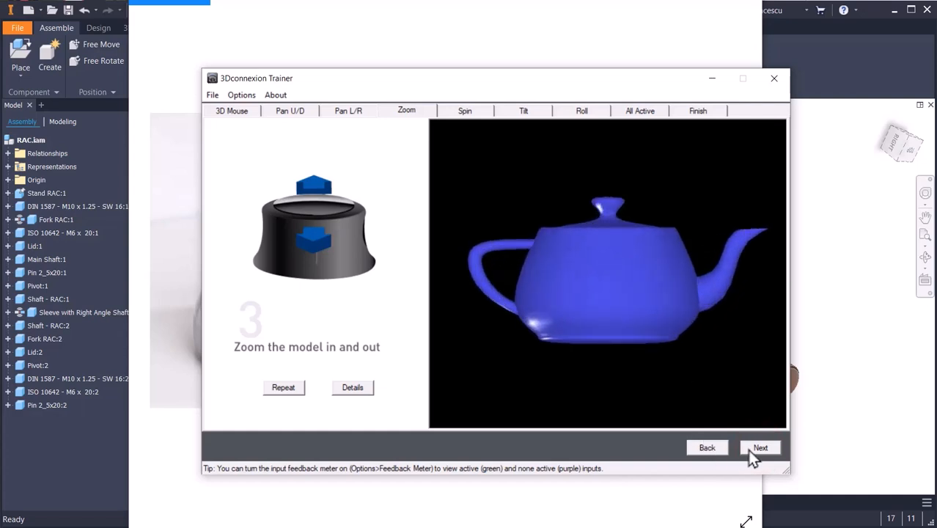
left_click(760, 447)
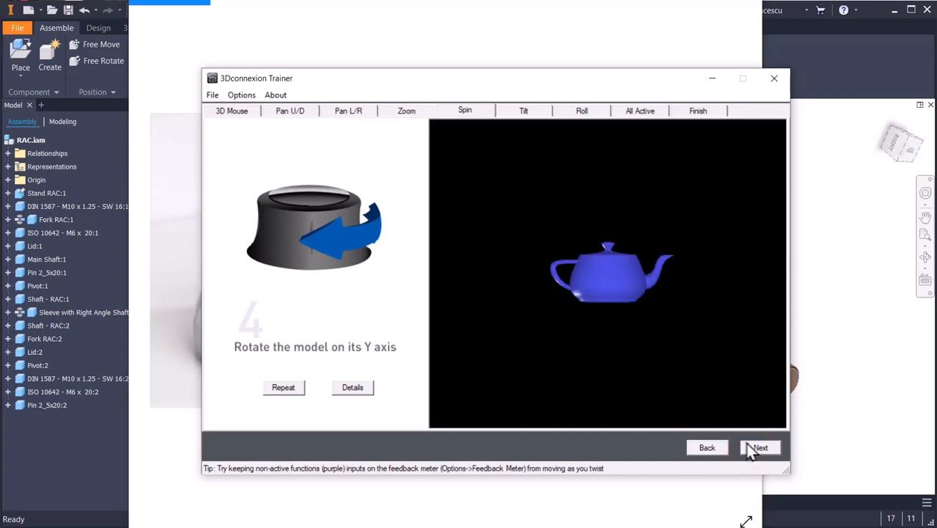
left_click(759, 447)
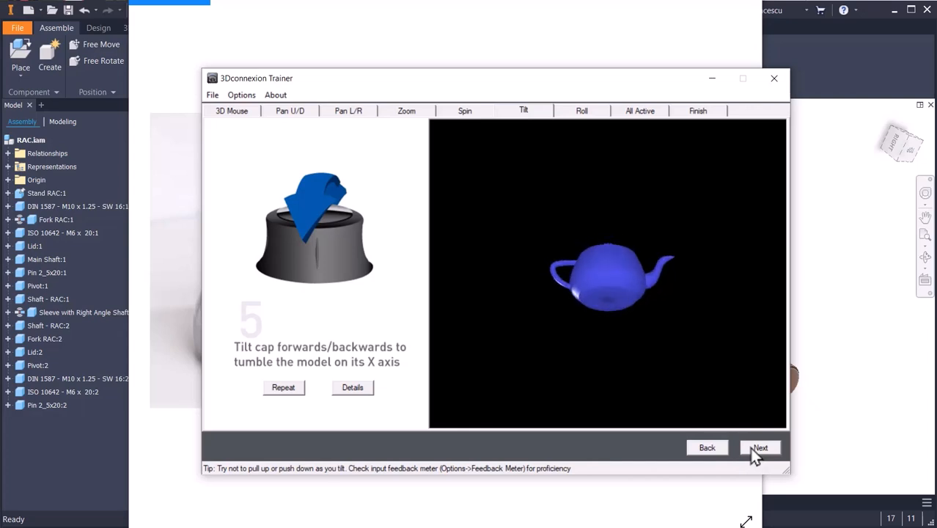
left_click(760, 447)
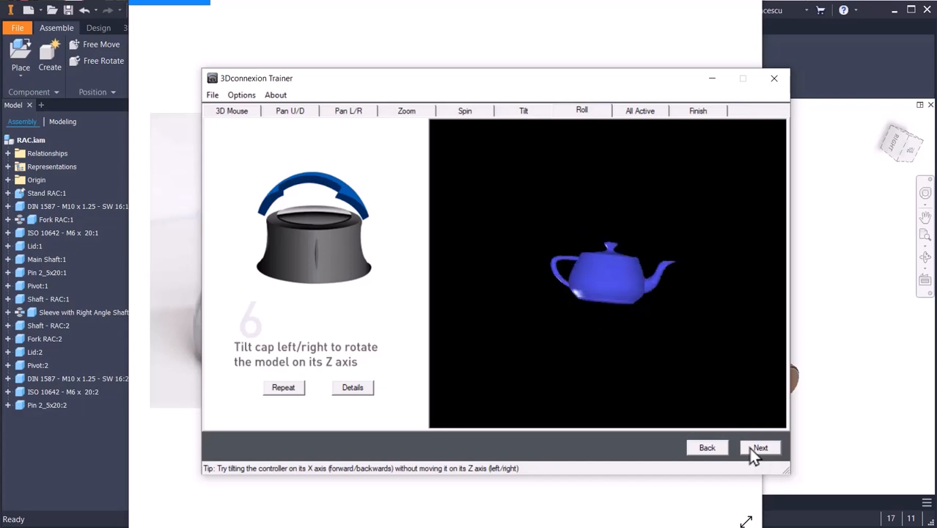
left_click(760, 448)
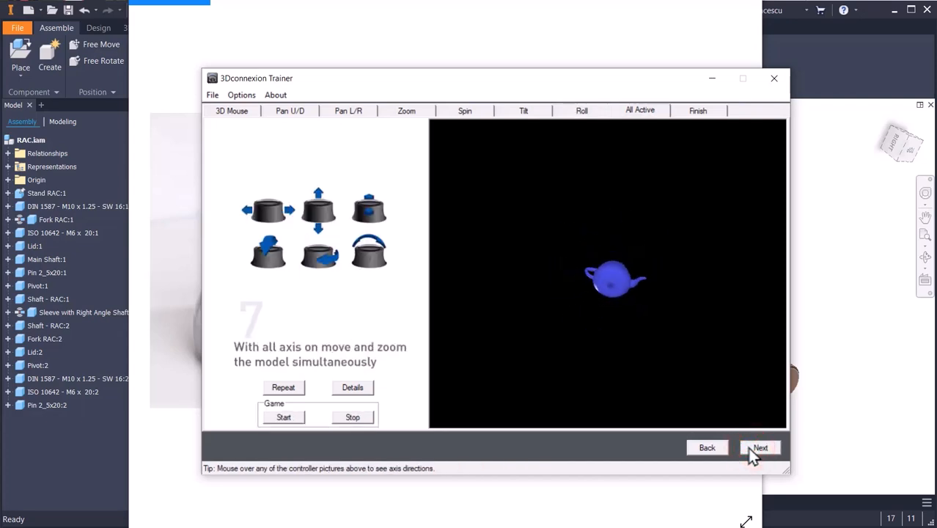